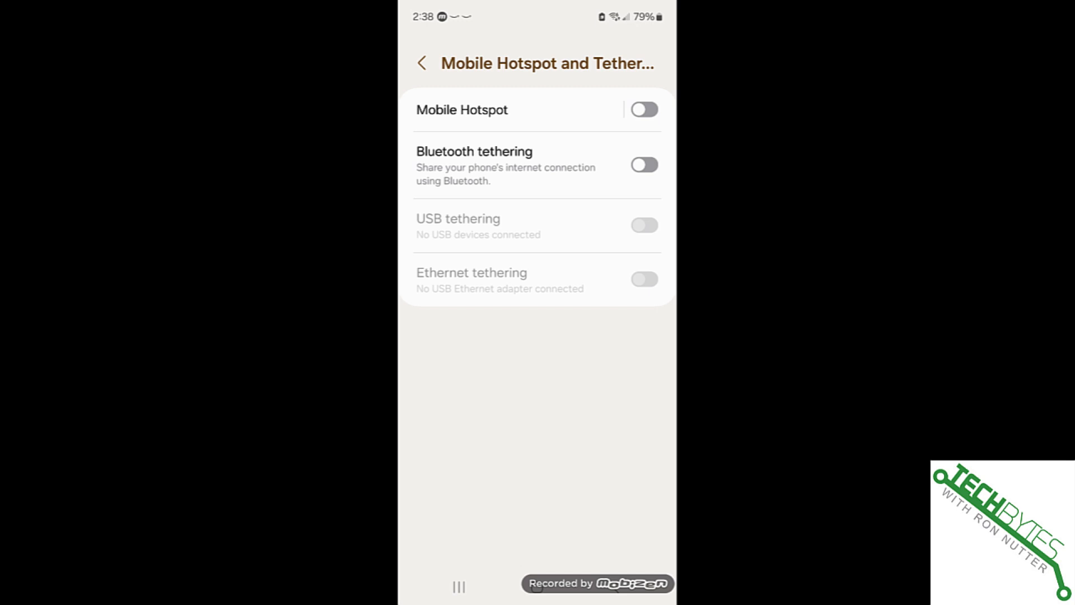
# Step: Connect the phone by USB cable and wait until USB tethering is no longer greyed out
pyautogui.click(535, 110)
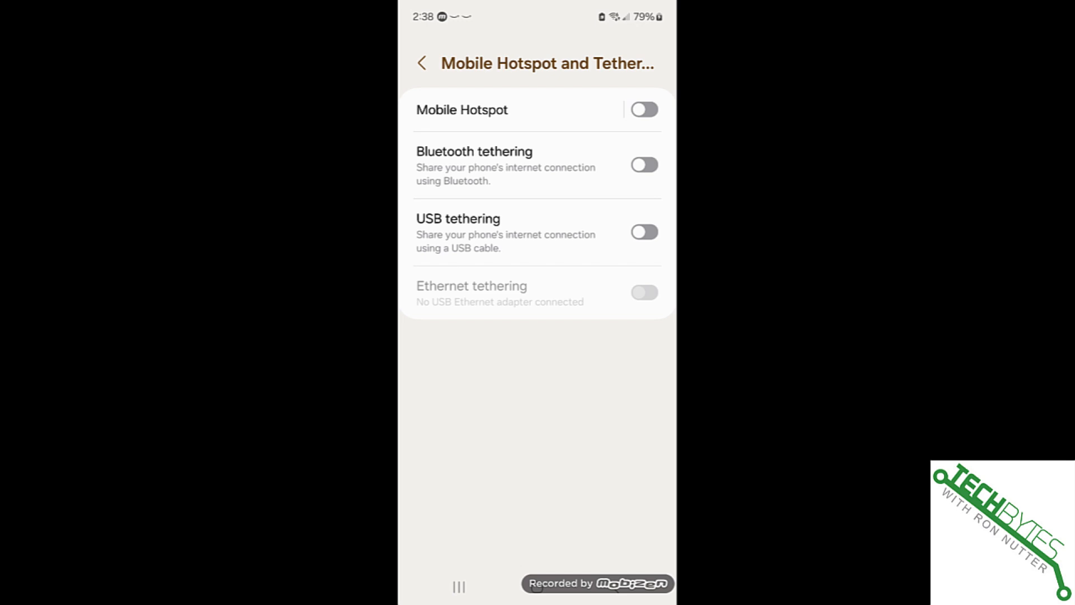
pyautogui.click(644, 232)
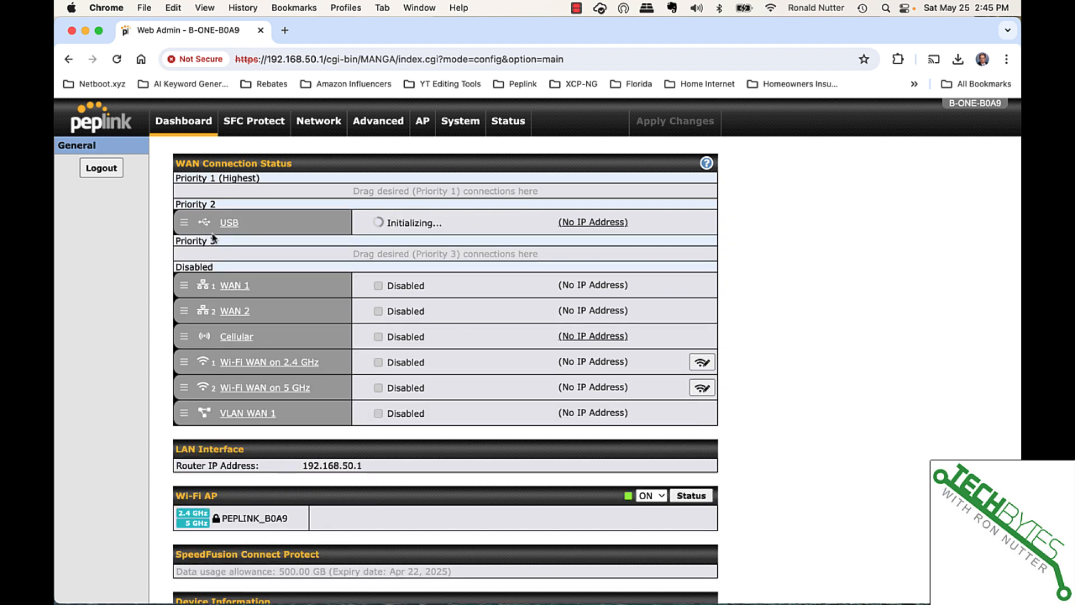
pyautogui.moveTo(237, 236)
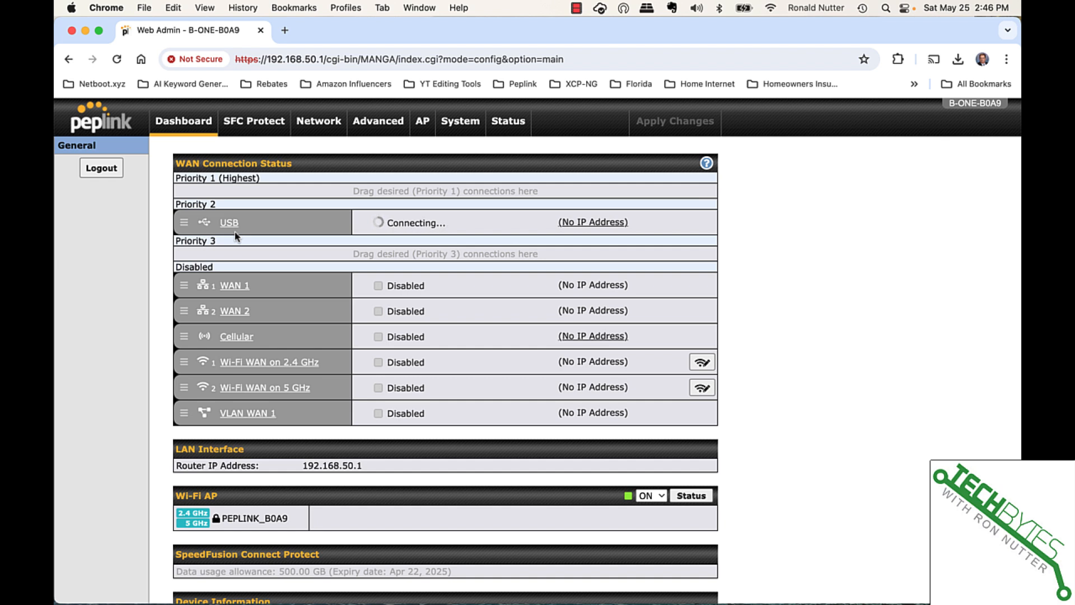
pyautogui.moveTo(236, 235)
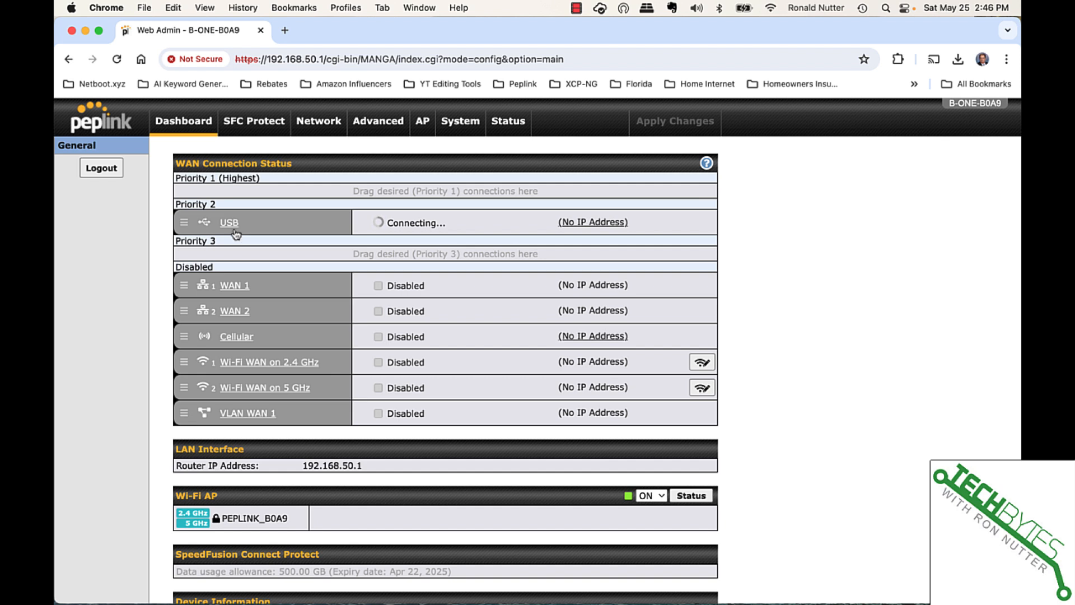
pyautogui.moveTo(221, 222)
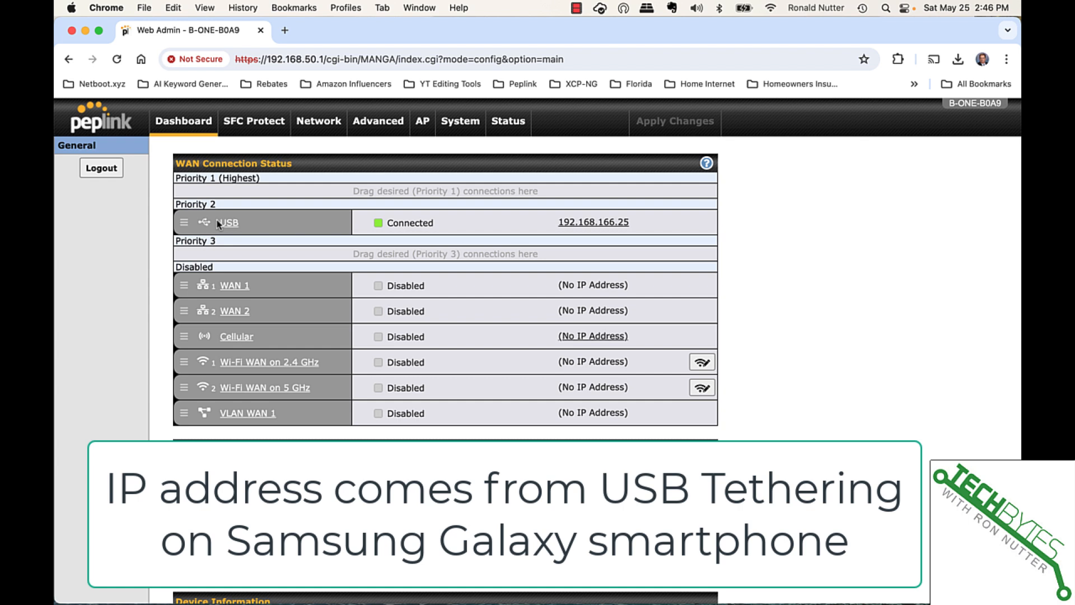
pyautogui.moveTo(394, 217)
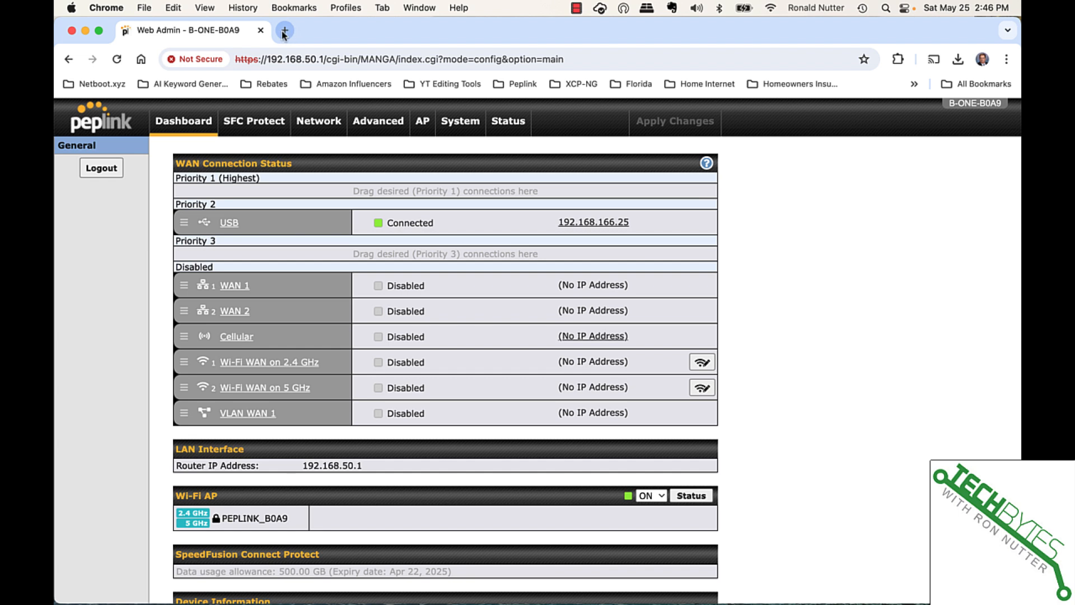
# Step: Open a new Chrome tab and load speedtest.net
pyautogui.click(283, 30)
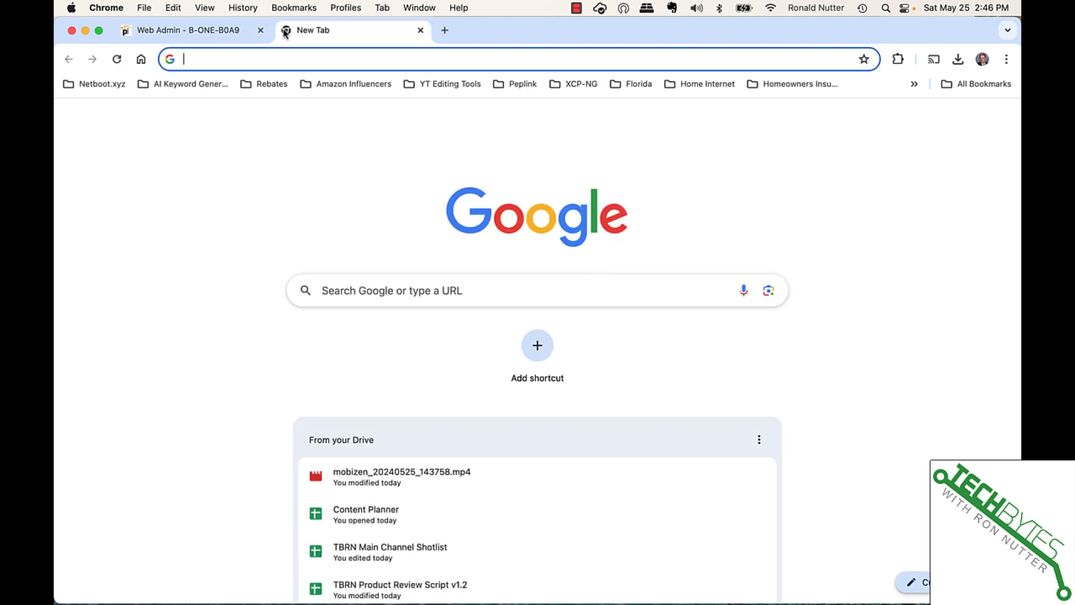
pyautogui.write('cnet.')
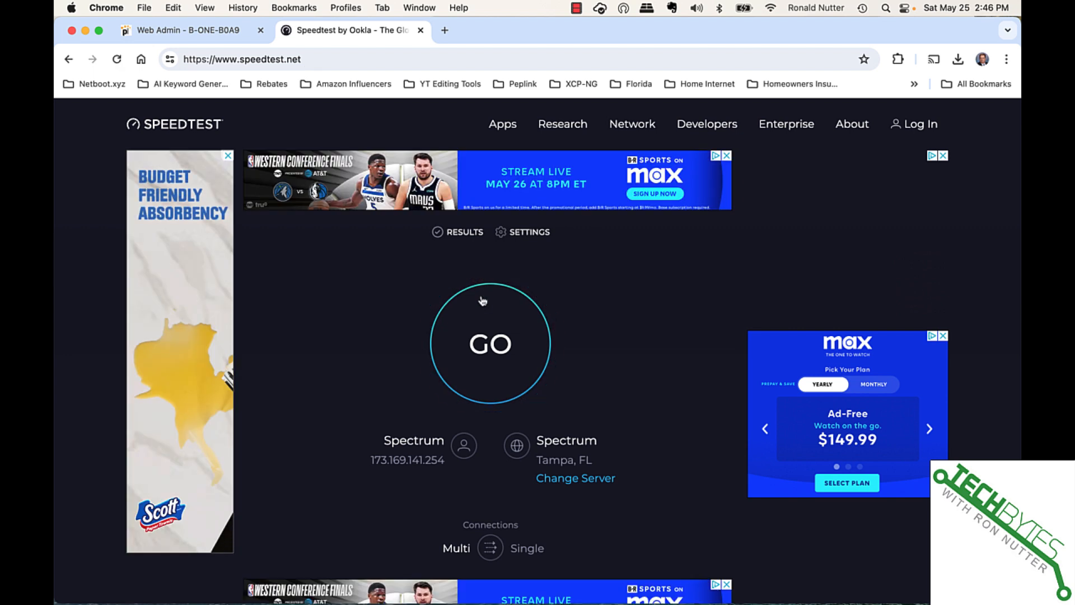
# Step: Run the Speedtest, getting 159.30 Mbps down and 36.92 Mbps up, then return to Web Admin
pyautogui.click(489, 343)
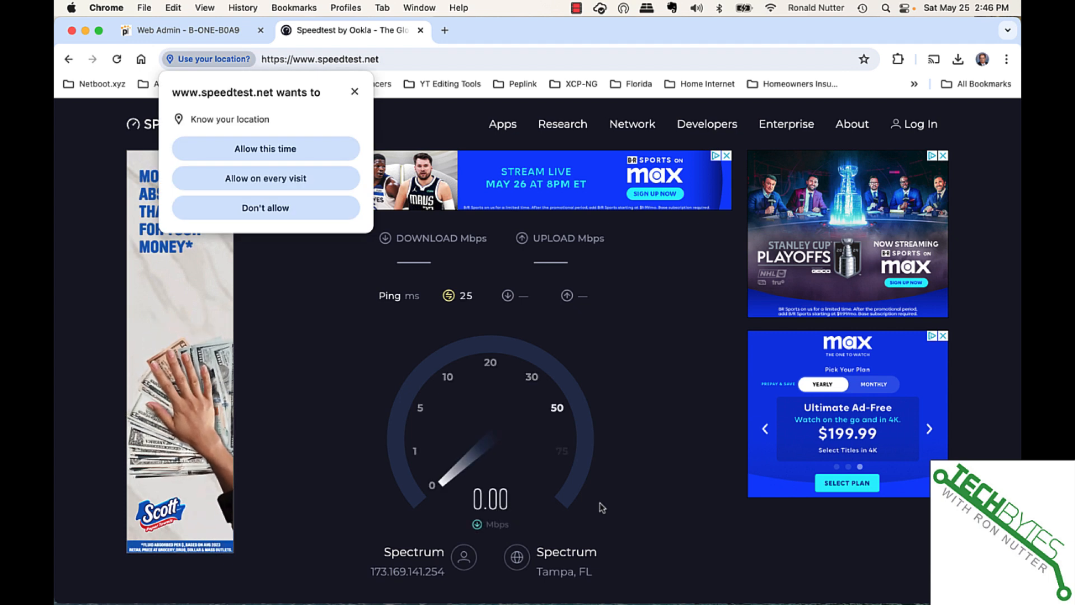
pyautogui.click(265, 149)
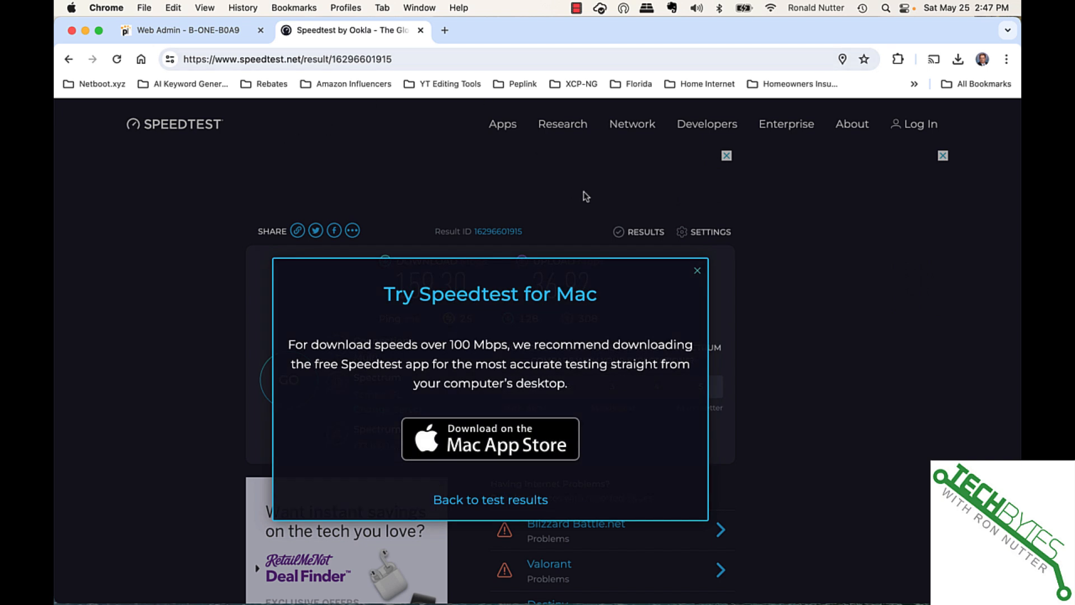
pyautogui.click(697, 270)
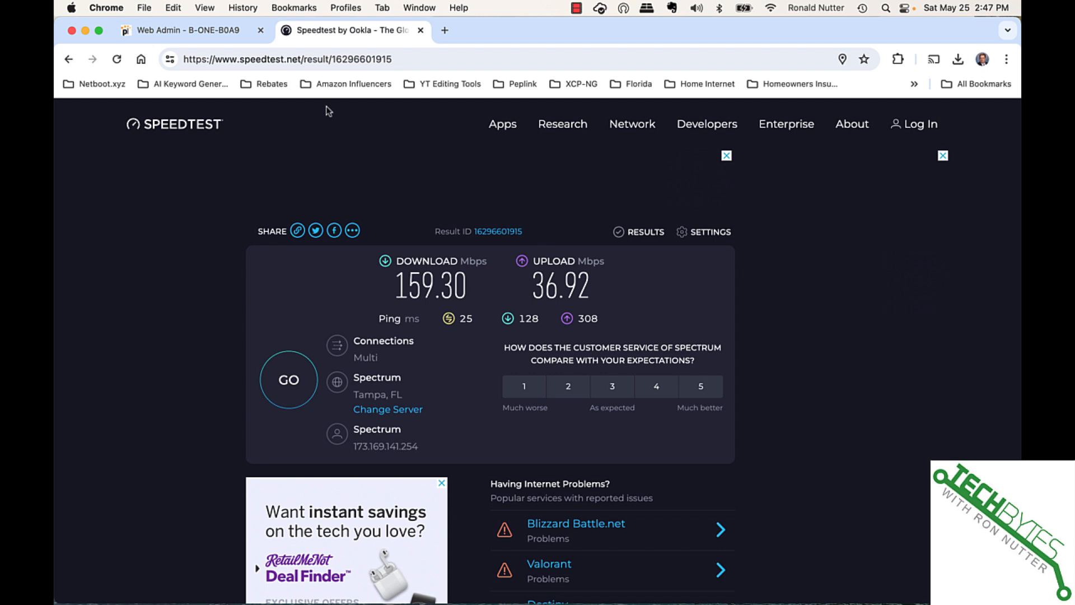
pyautogui.click(186, 30)
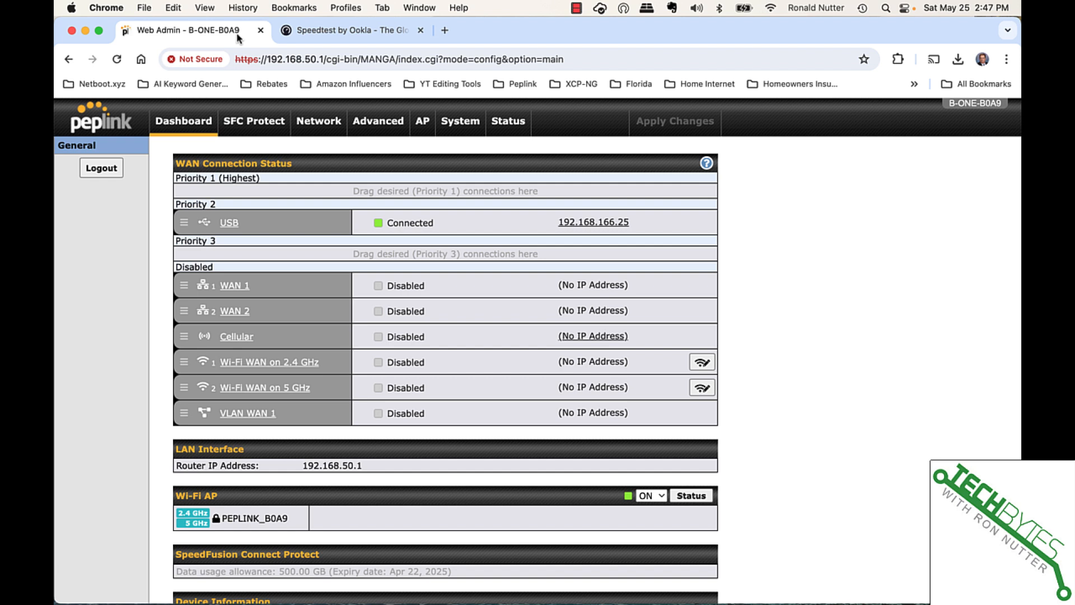
# Step: Review the USB WAN settings, then show USB Tethering details with gateway and DNS 192.168.166.171
pyautogui.click(228, 222)
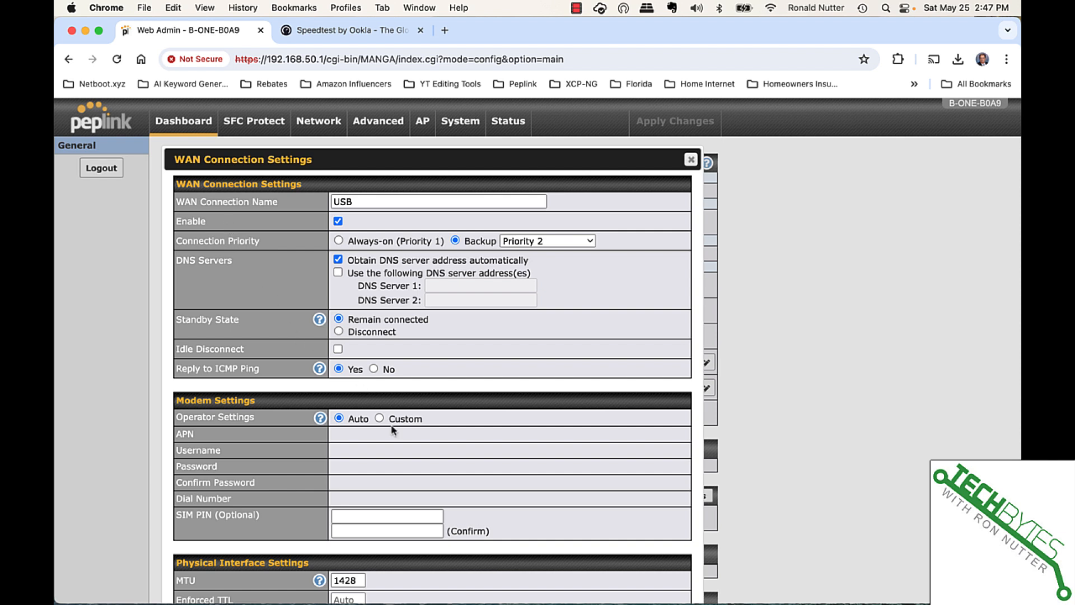
pyautogui.scroll(-3)
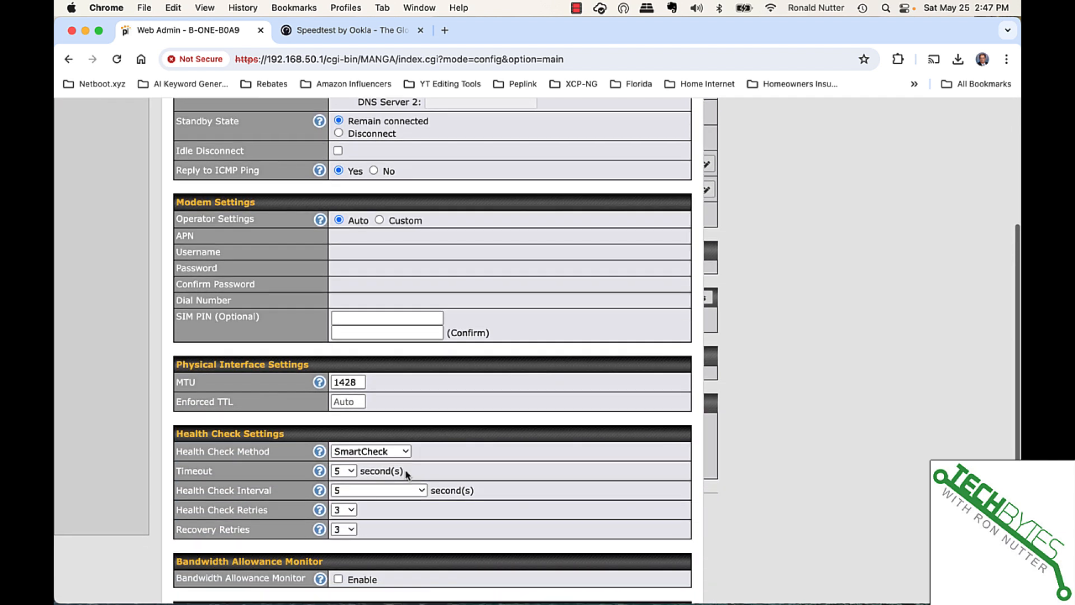
pyautogui.scroll(-3)
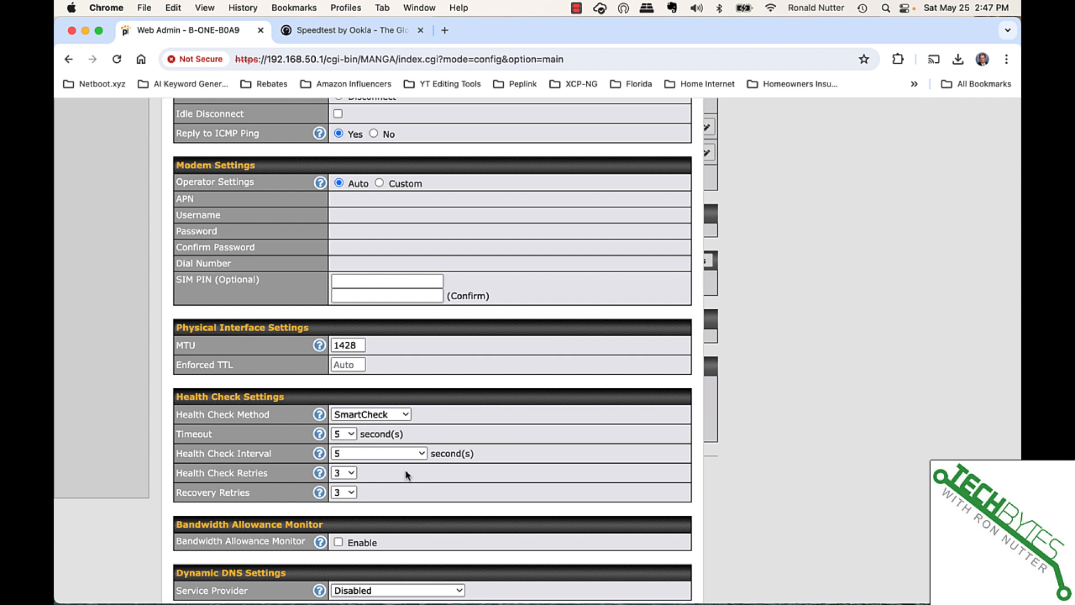
pyautogui.scroll(-3)
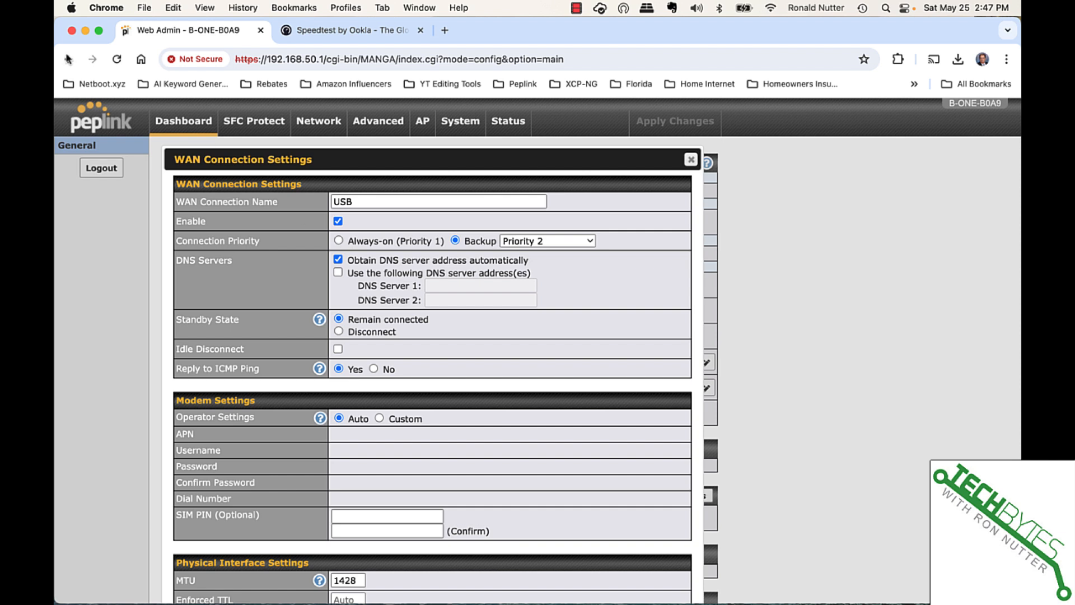
pyautogui.click(690, 159)
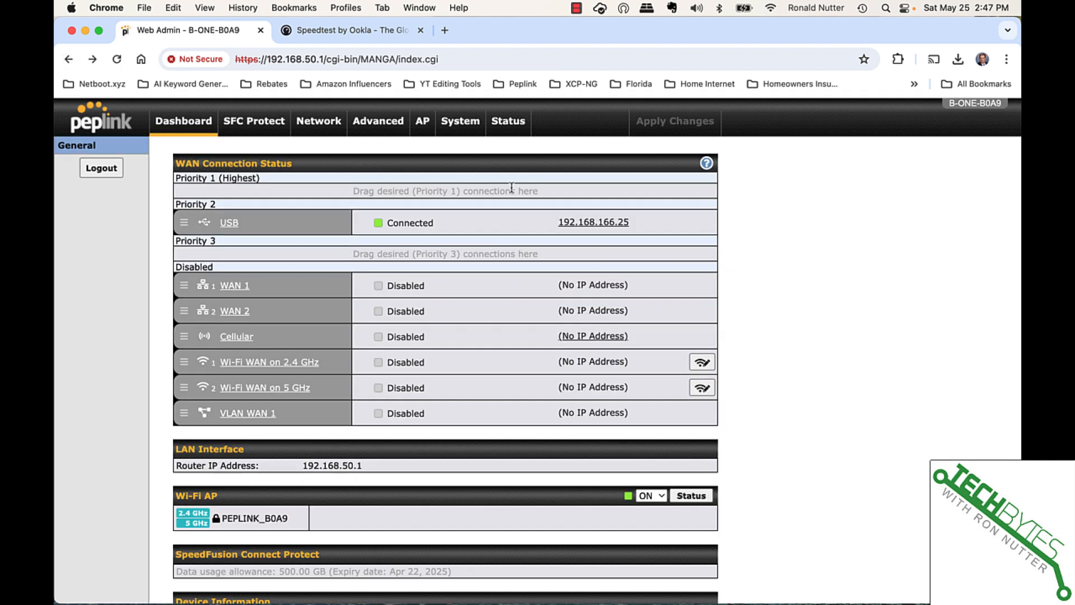
pyautogui.click(593, 222)
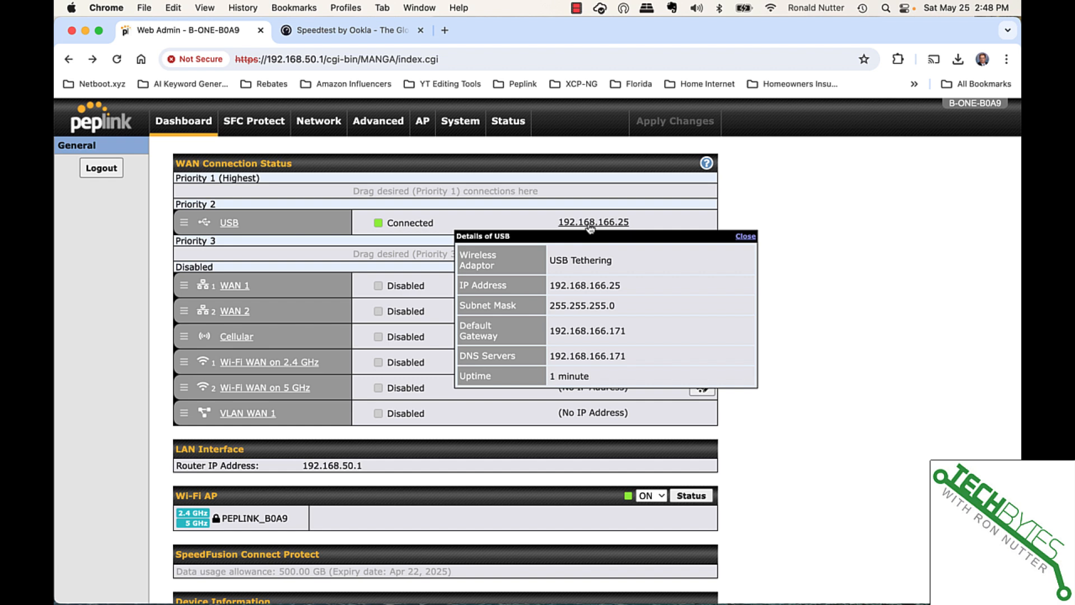
pyautogui.moveTo(730, 232)
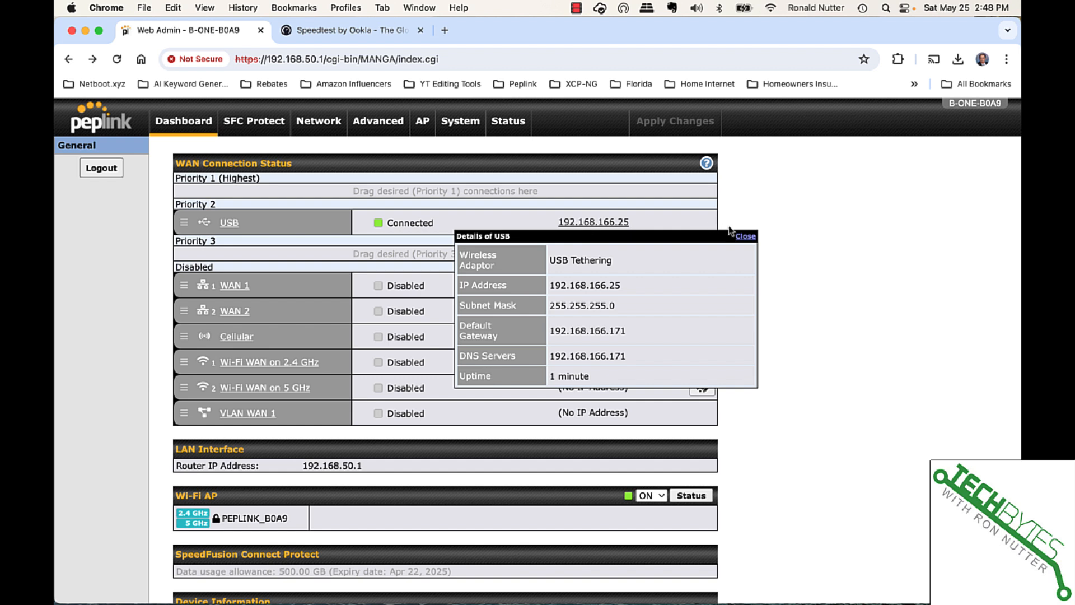
pyautogui.click(745, 236)
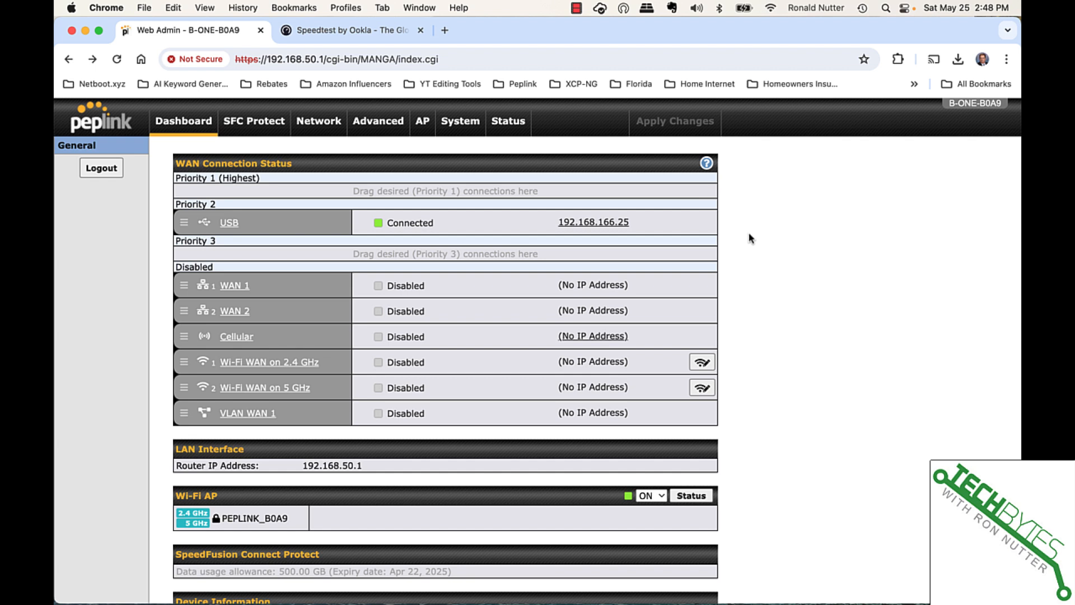
pyautogui.moveTo(656, 99)
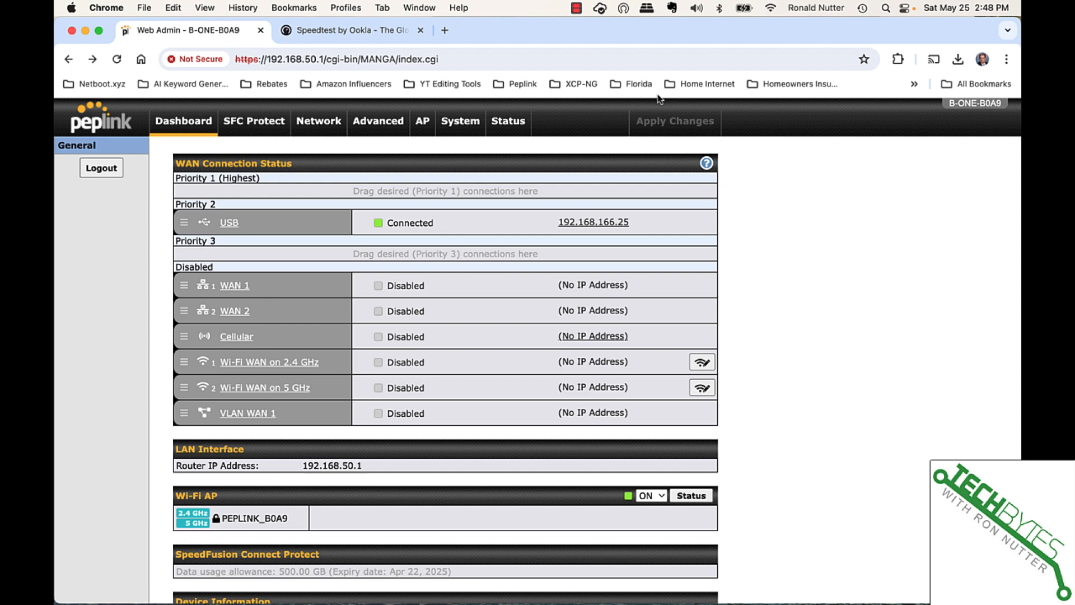